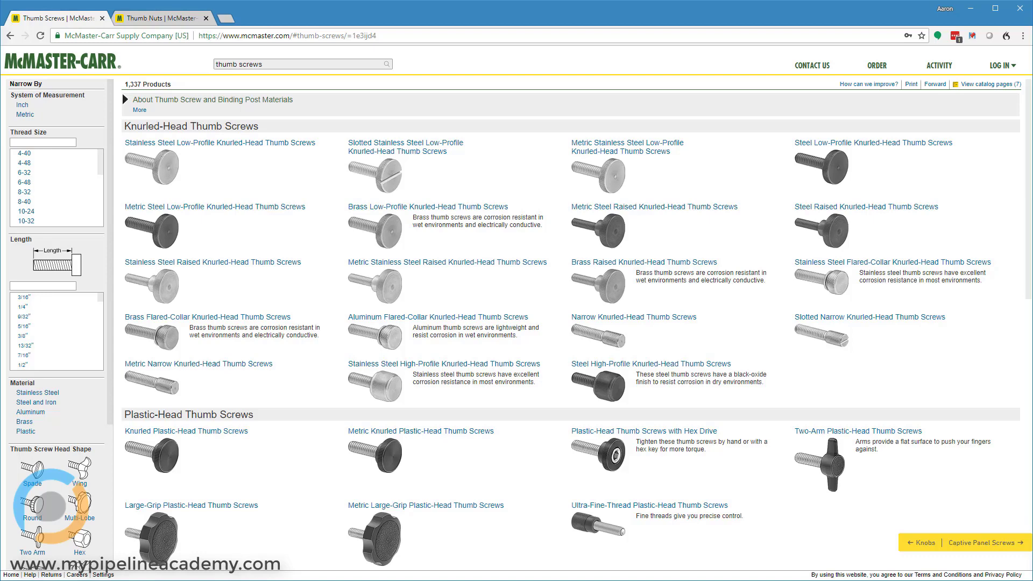
{"action": "mouse_move", "coordinate": [460, 71]}
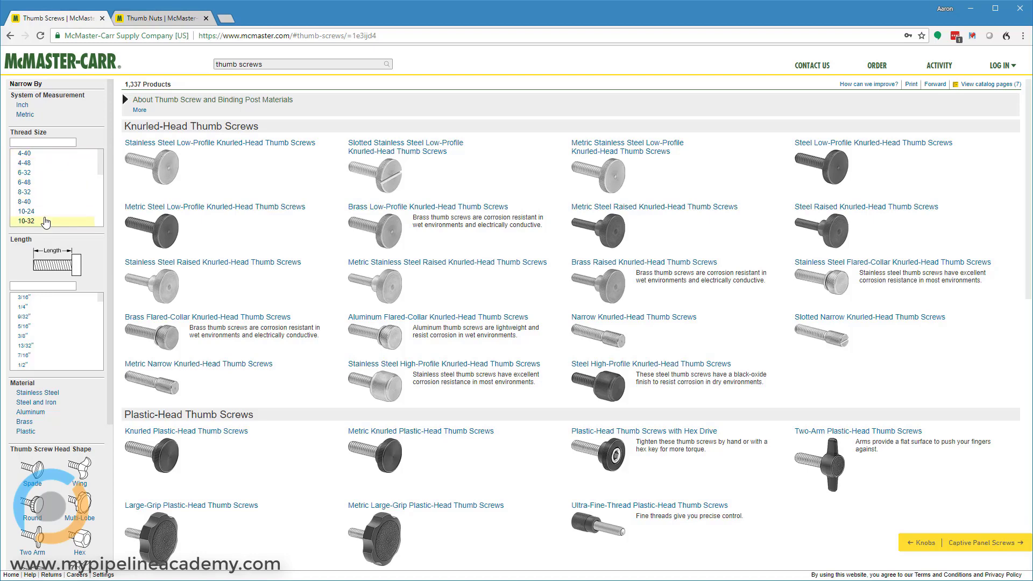
Scroll the McMaster-Carr page, then switch to the Thumb Nuts catalogue tab listing 323 products
{"action": "scroll", "scroll_direction": "down", "scroll_amount": 3}
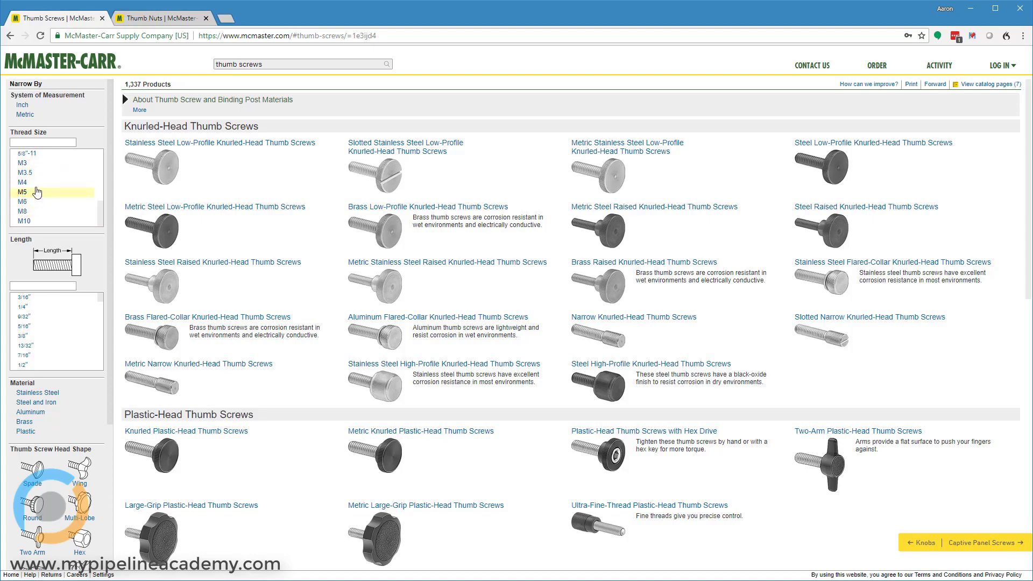
{"action": "mouse_move", "coordinate": [45, 202]}
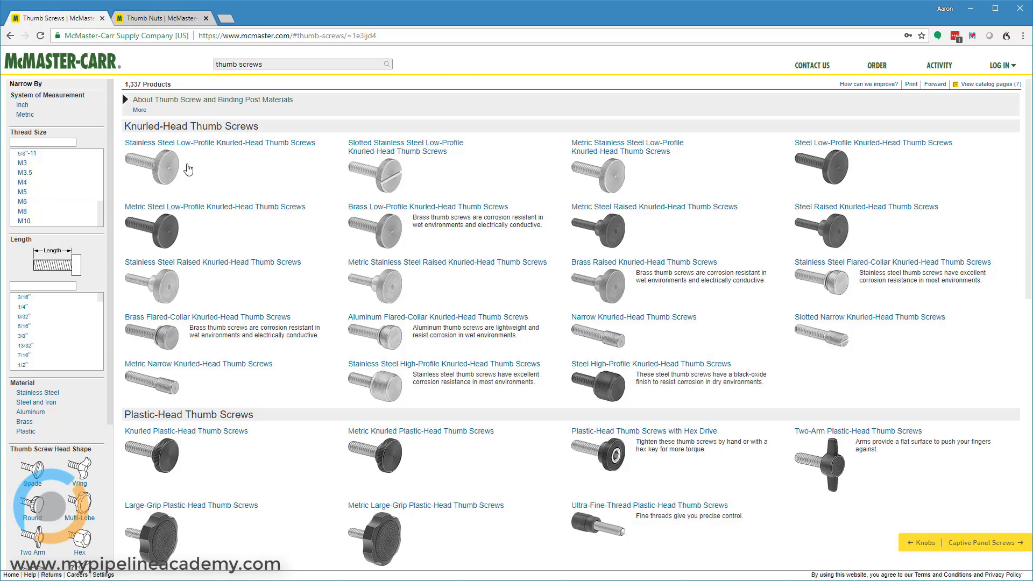
{"action": "mouse_move", "coordinate": [461, 84]}
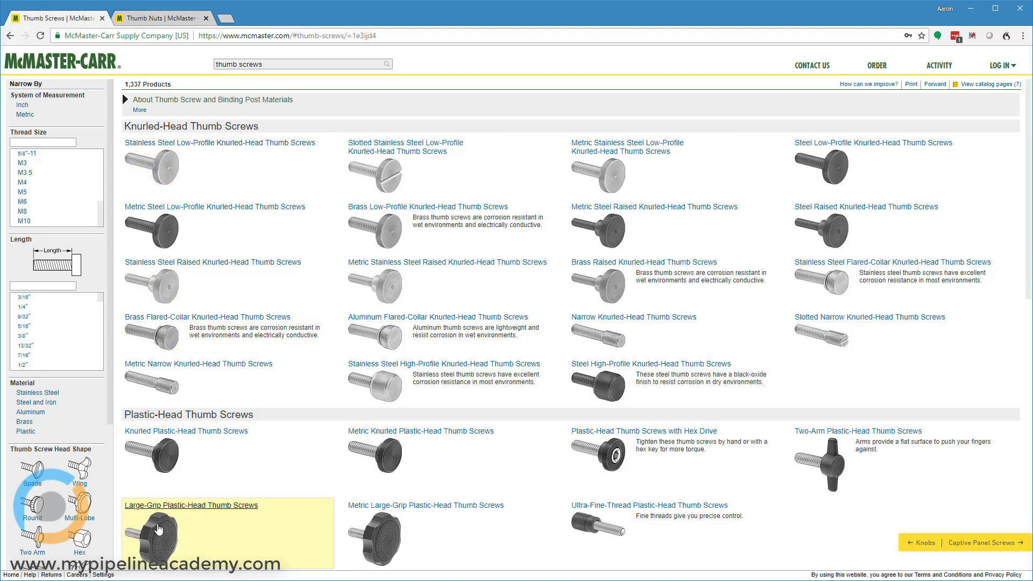
{"action": "scroll", "scroll_direction": "down", "scroll_amount": 3}
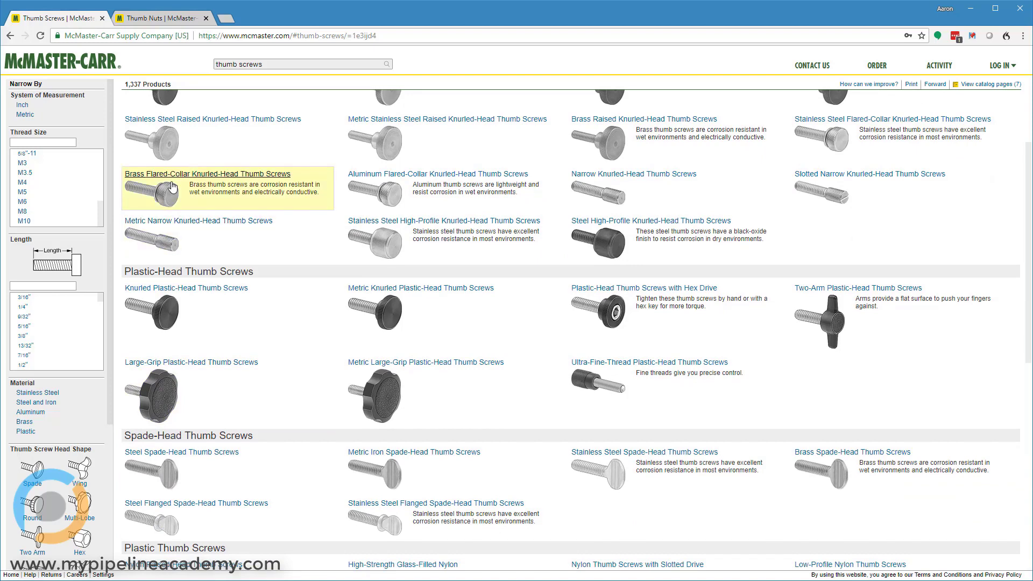
{"action": "mouse_move", "coordinate": [288, 190]}
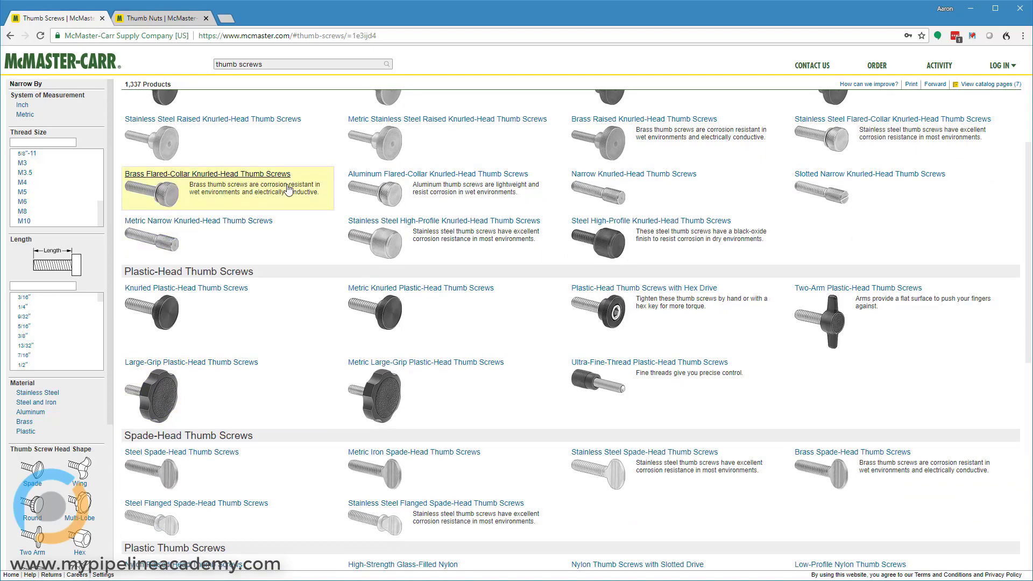
{"action": "mouse_move", "coordinate": [382, 246]}
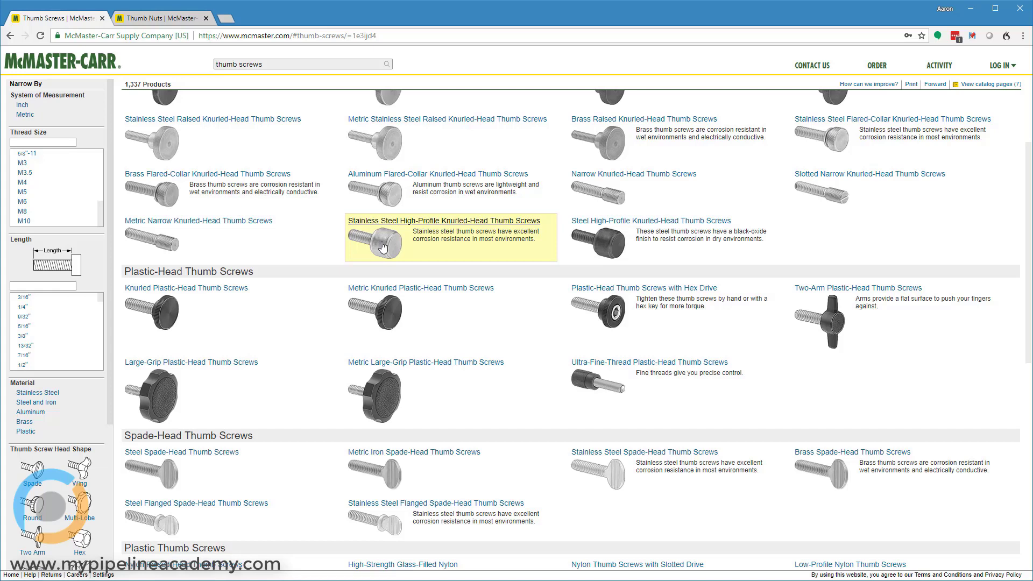
{"action": "mouse_move", "coordinate": [392, 315]}
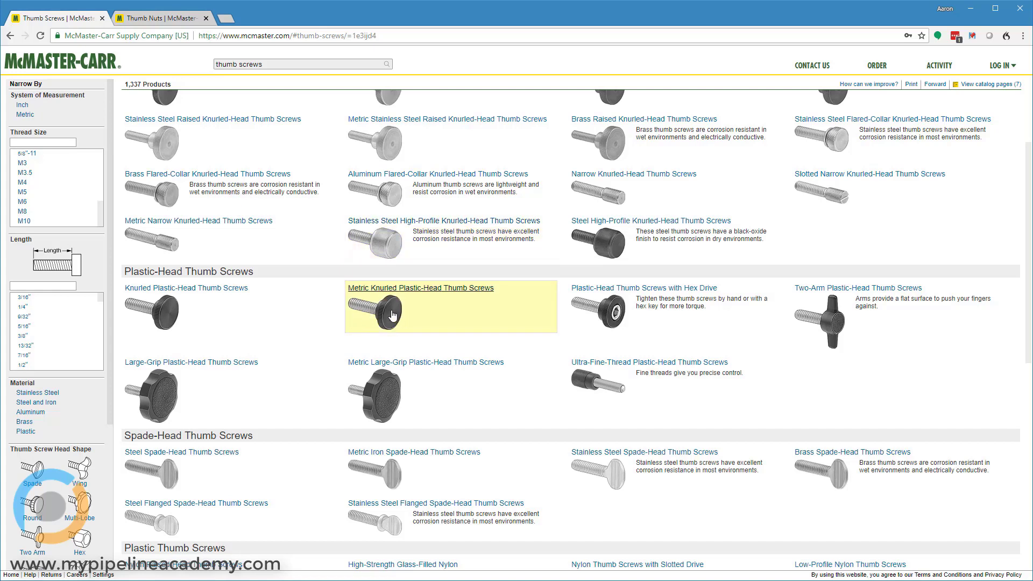
{"action": "mouse_move", "coordinate": [385, 320]}
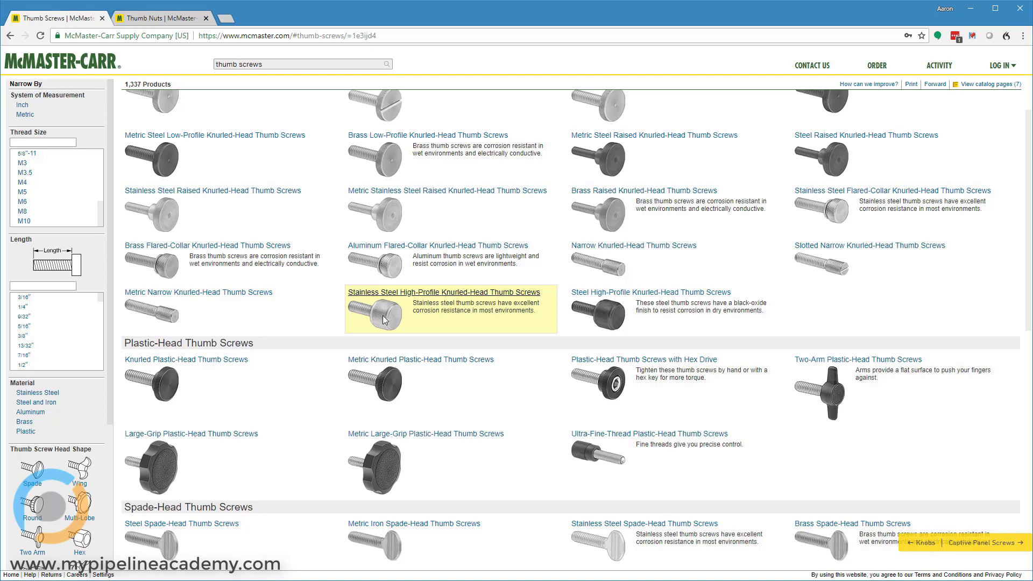
{"action": "scroll", "scroll_direction": "up", "scroll_amount": 3}
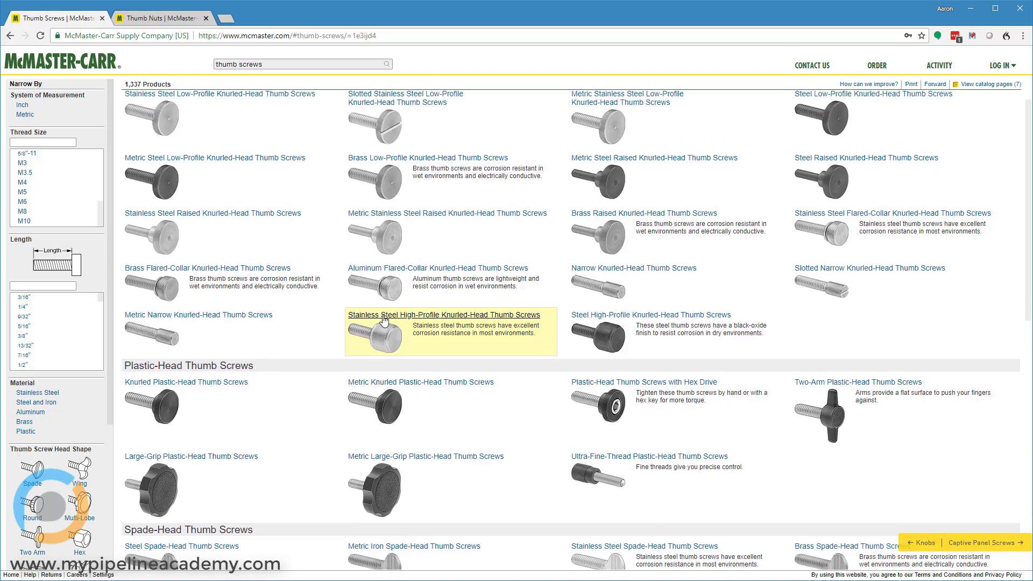
{"action": "scroll", "scroll_direction": "up", "scroll_amount": 3}
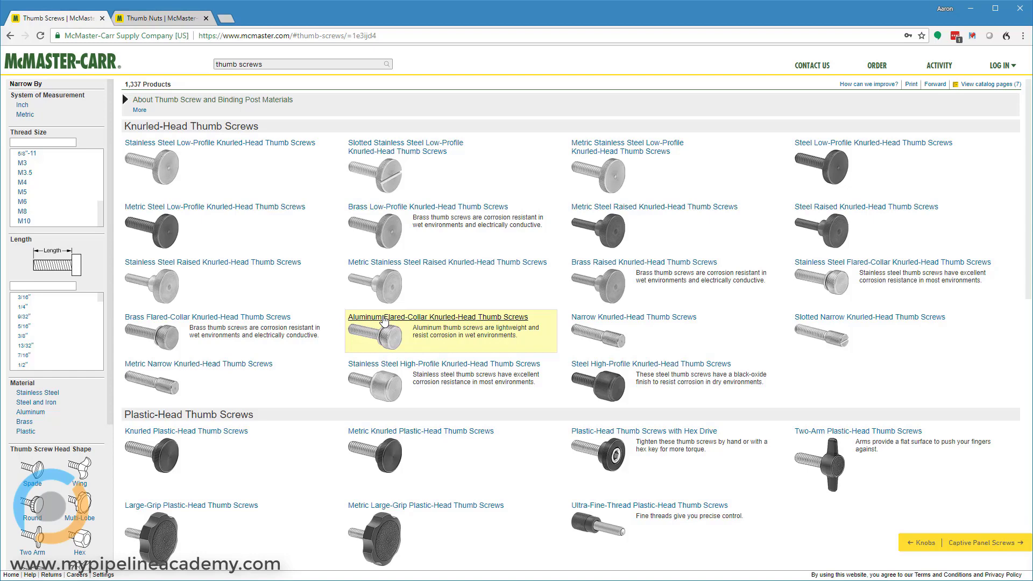
{"action": "mouse_move", "coordinate": [523, 367]}
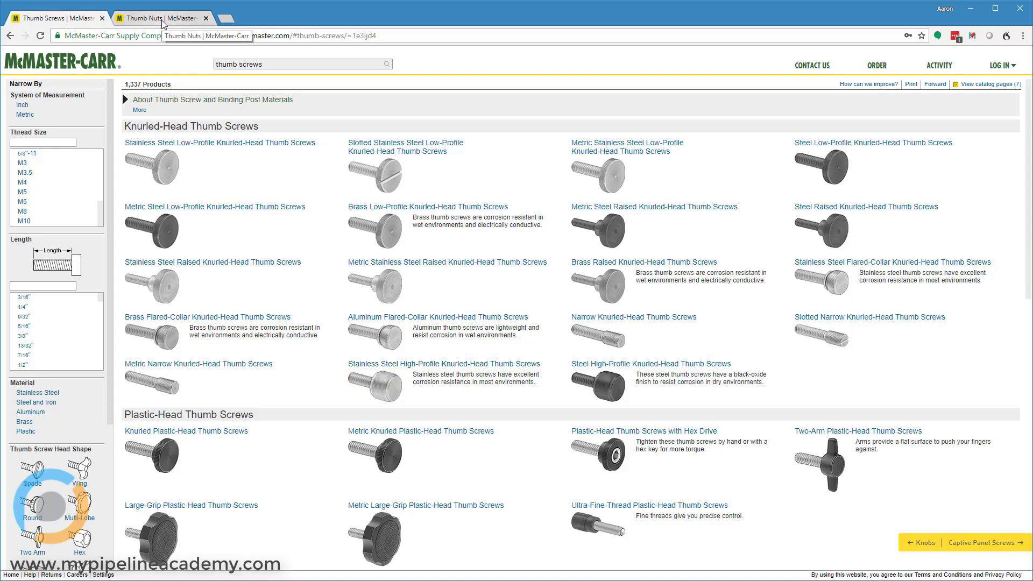
{"action": "left_click", "coordinate": [161, 17]}
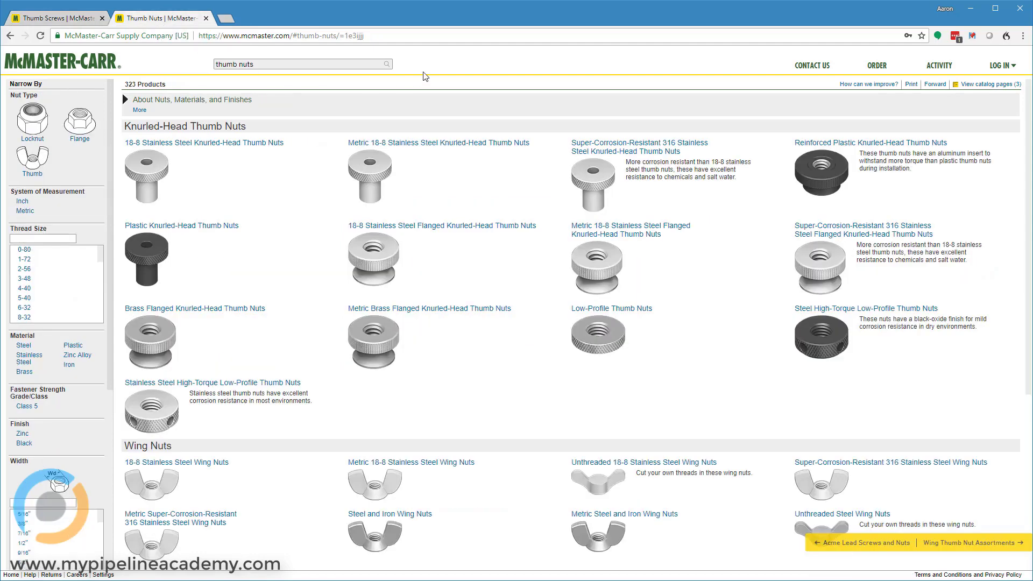
{"action": "mouse_move", "coordinate": [475, 71]}
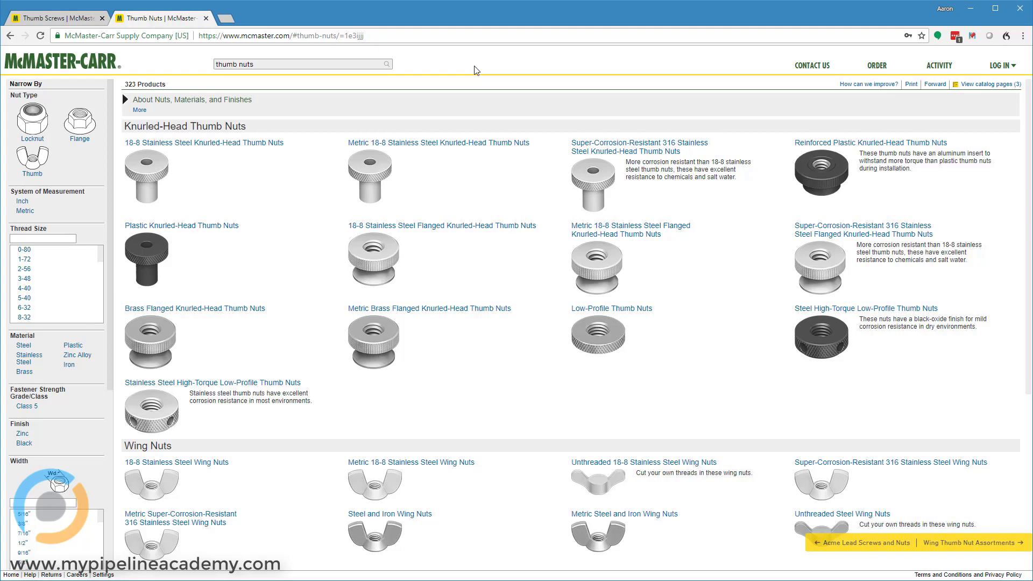
{"action": "mouse_move", "coordinate": [472, 188]}
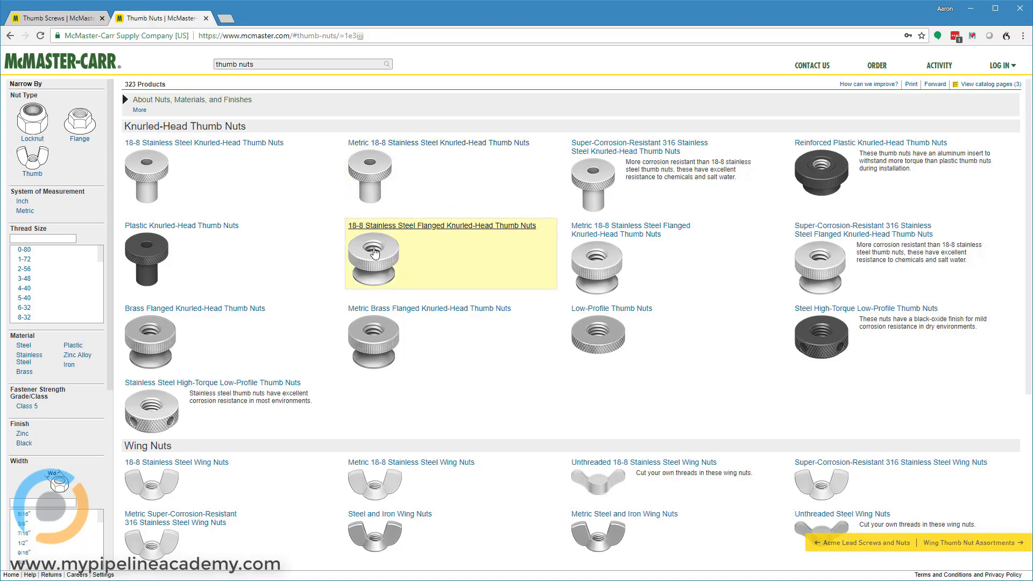
{"action": "mouse_move", "coordinate": [381, 276]}
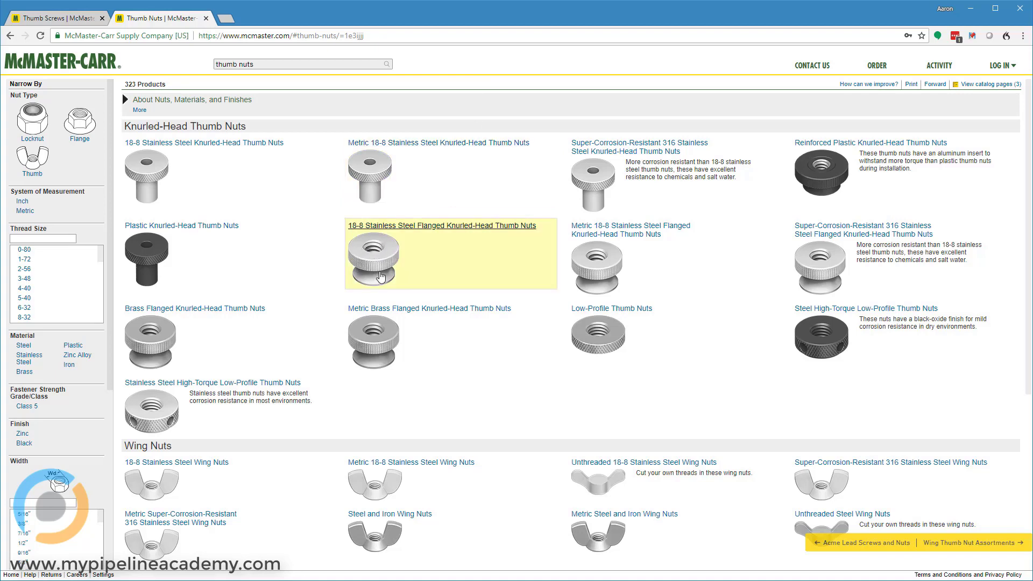
{"action": "mouse_move", "coordinate": [374, 270]}
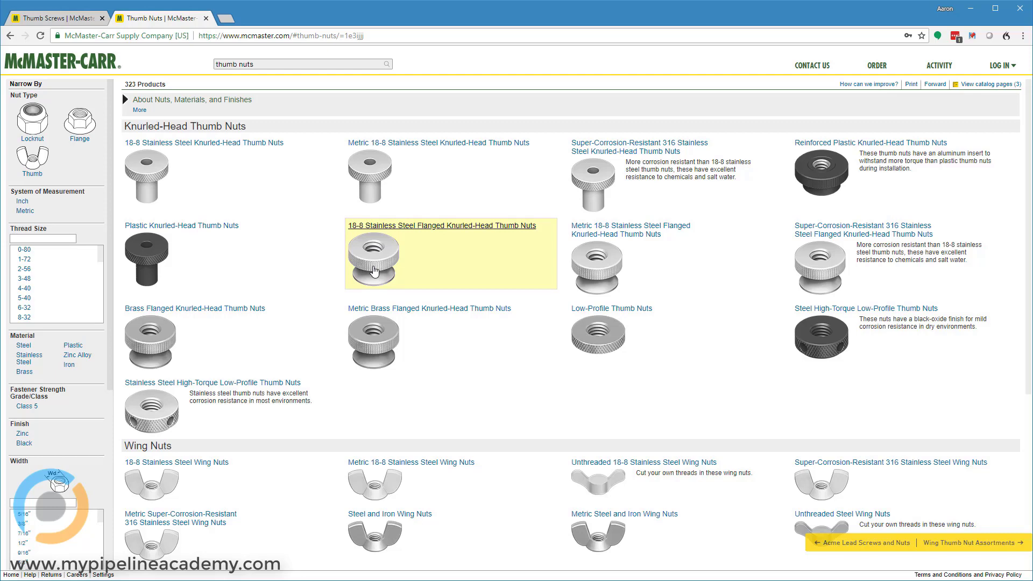
{"action": "scroll", "scroll_direction": "down", "scroll_amount": 3}
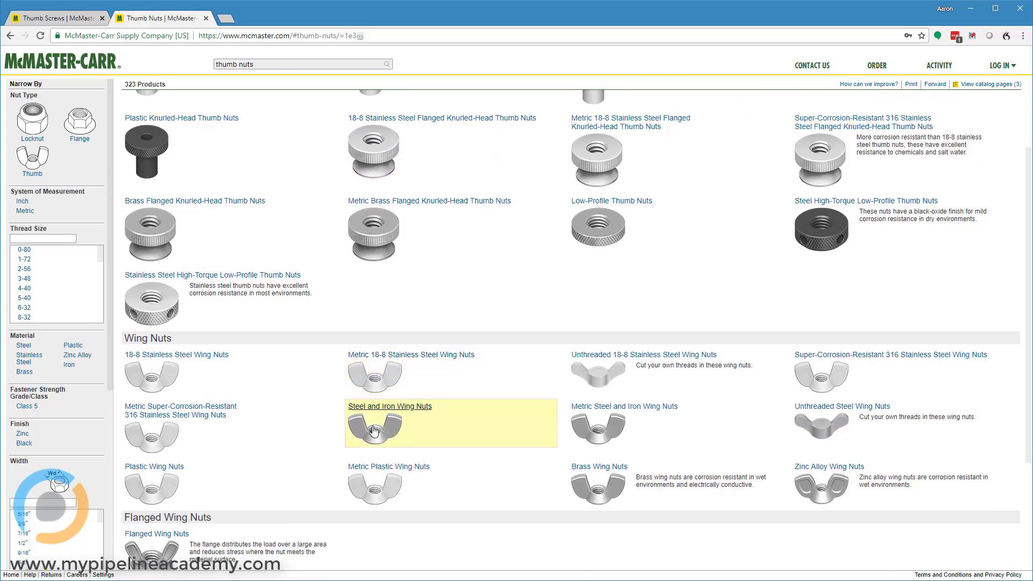
{"action": "mouse_move", "coordinate": [334, 390]}
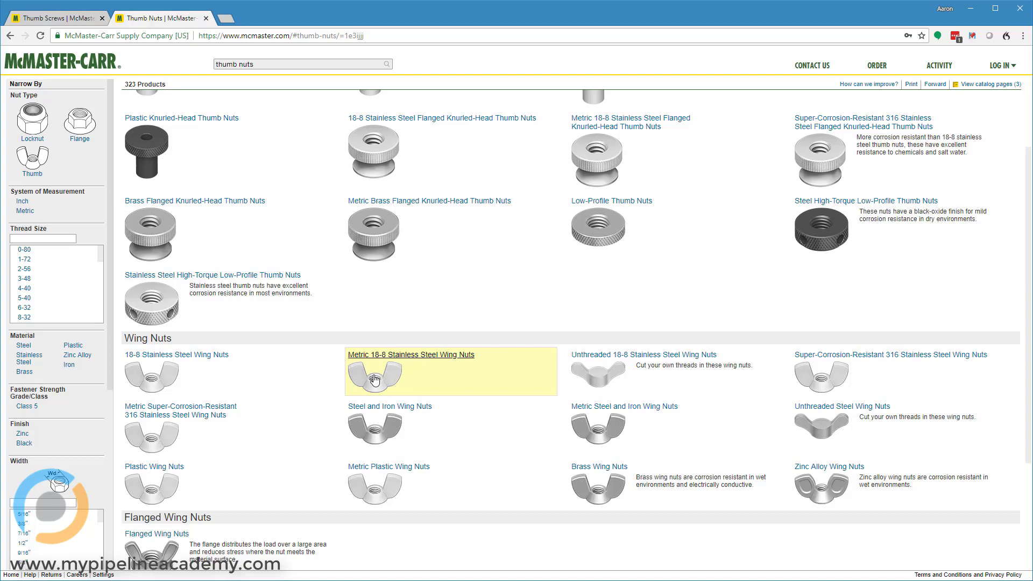
{"action": "mouse_move", "coordinate": [396, 369]}
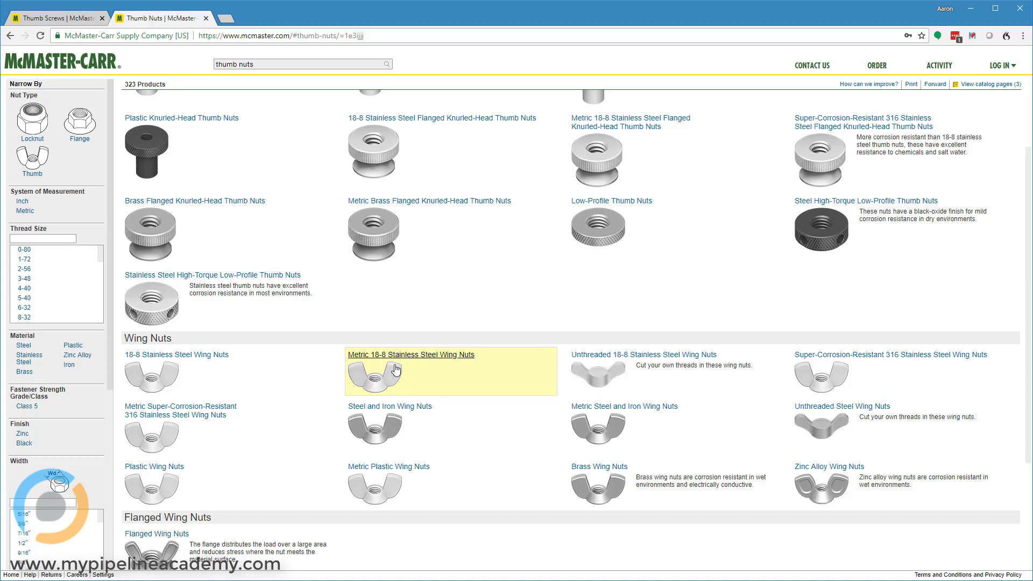
{"action": "mouse_move", "coordinate": [357, 376]}
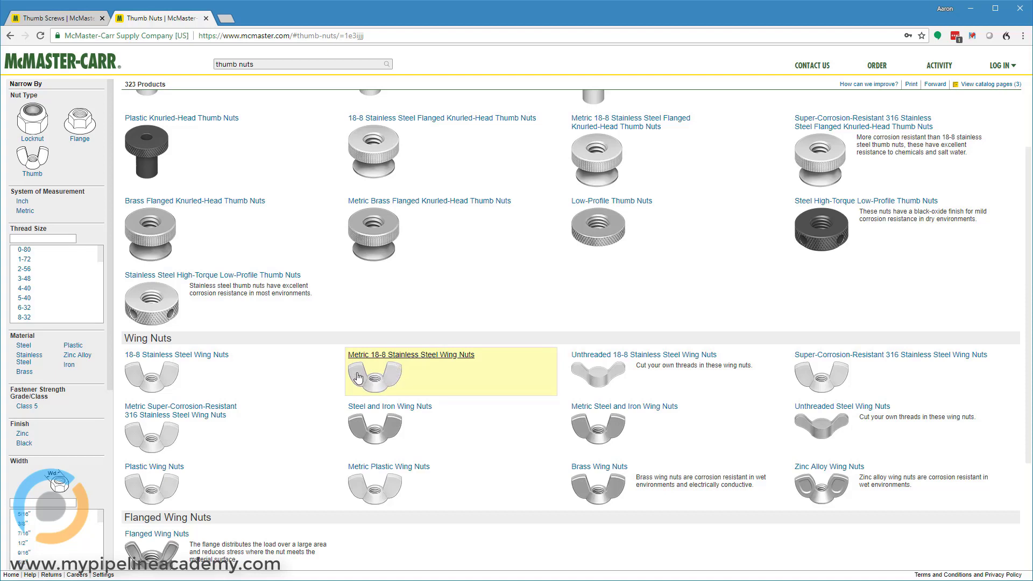
{"action": "mouse_move", "coordinate": [373, 385]}
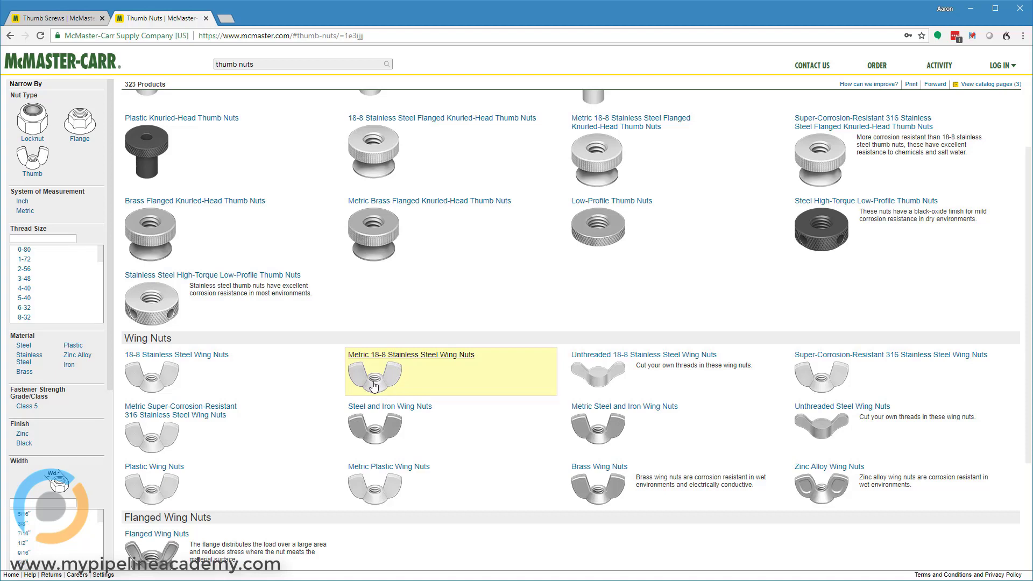
{"action": "mouse_move", "coordinate": [392, 294]}
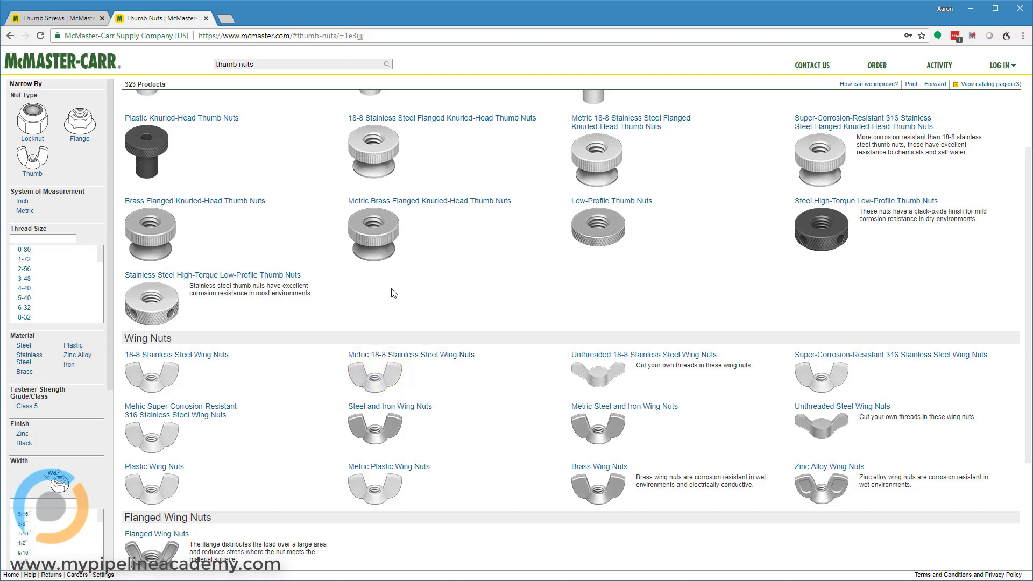
{"action": "mouse_move", "coordinate": [372, 249]}
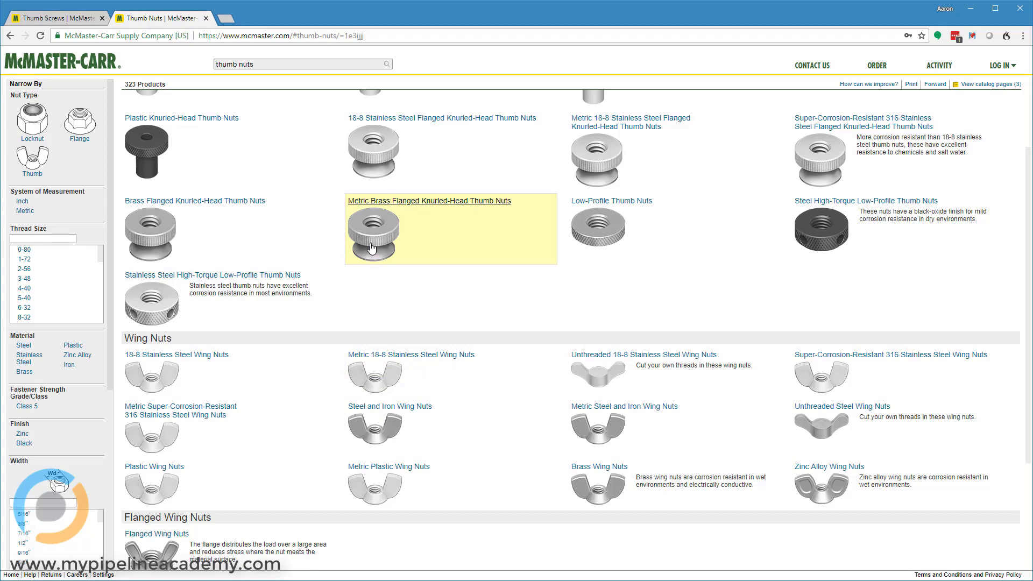
{"action": "mouse_move", "coordinate": [463, 205]}
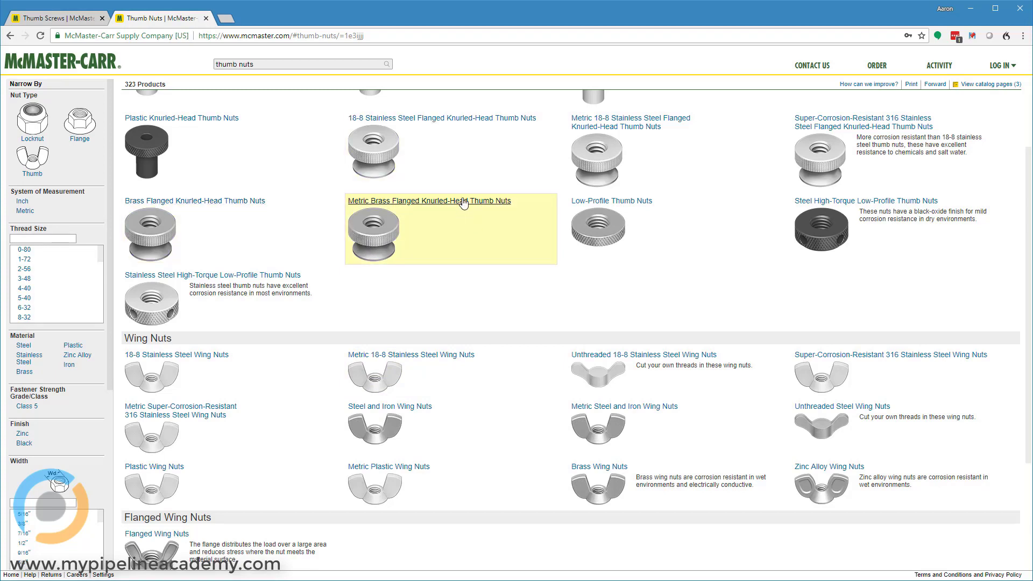
{"action": "mouse_move", "coordinate": [490, 213]}
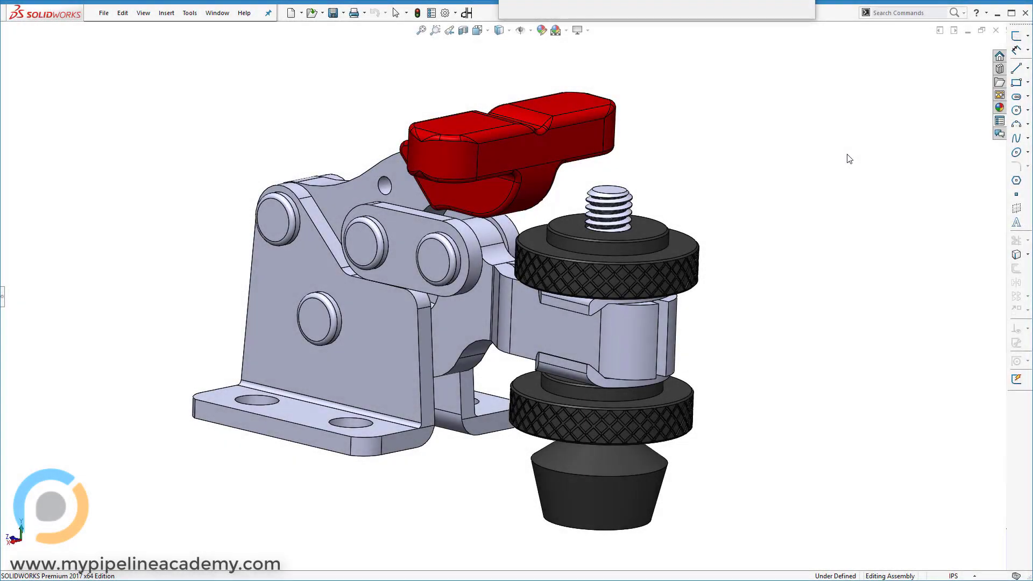
{"action": "mouse_move", "coordinate": [848, 164]}
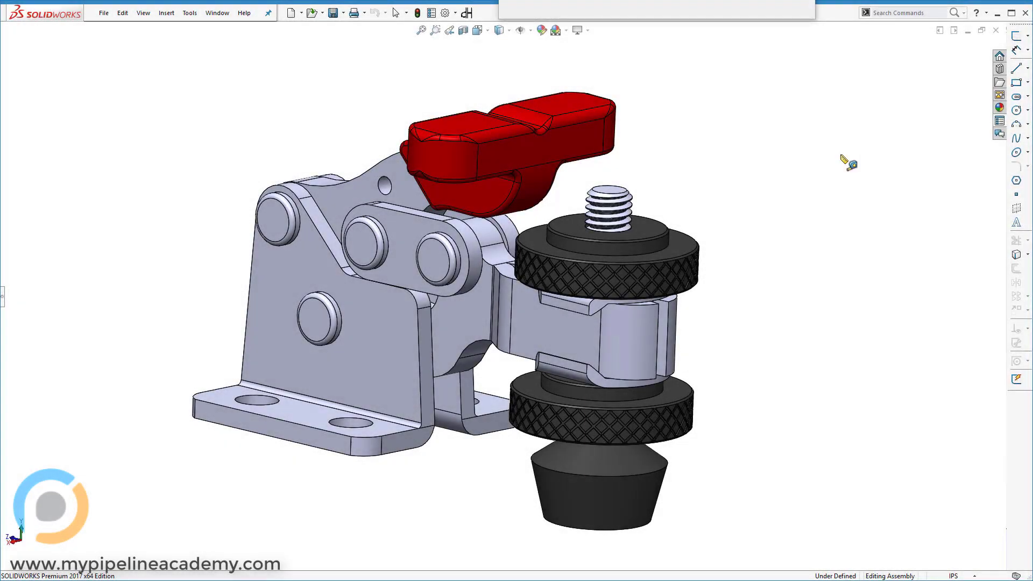
{"action": "mouse_move", "coordinate": [681, 254]}
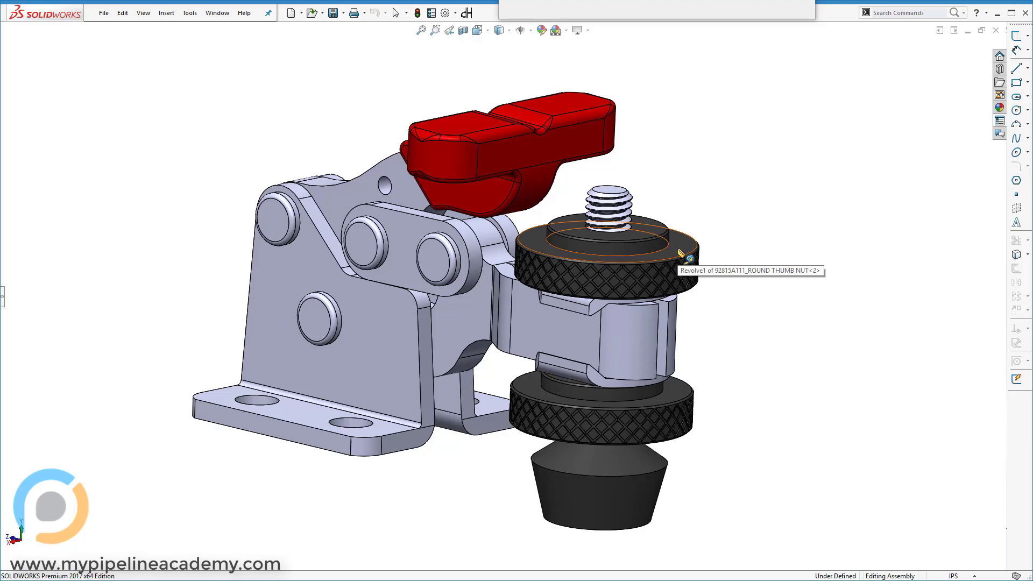
{"action": "mouse_move", "coordinate": [684, 397]}
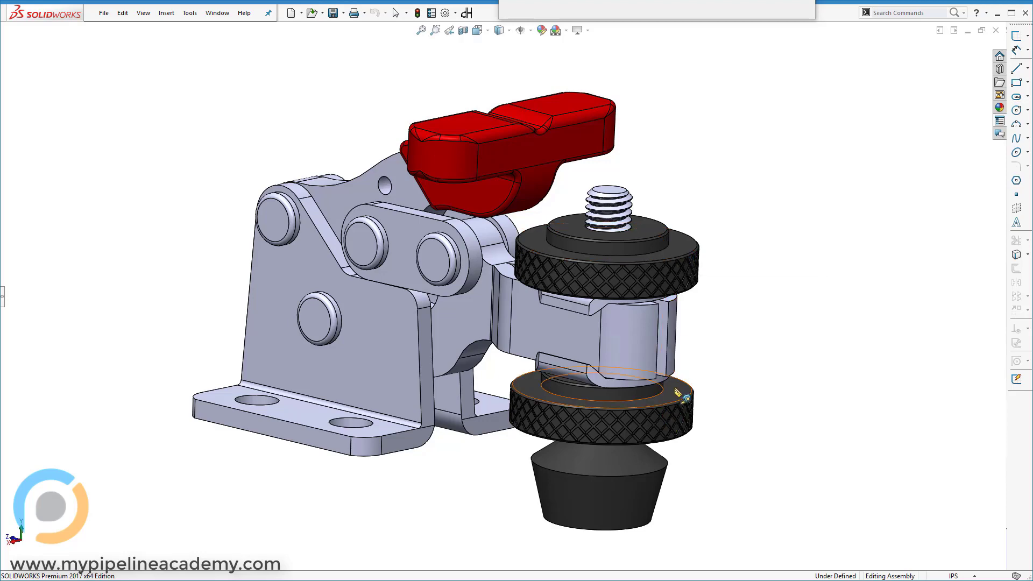
{"action": "scroll", "scroll_direction": "up", "scroll_amount": 3}
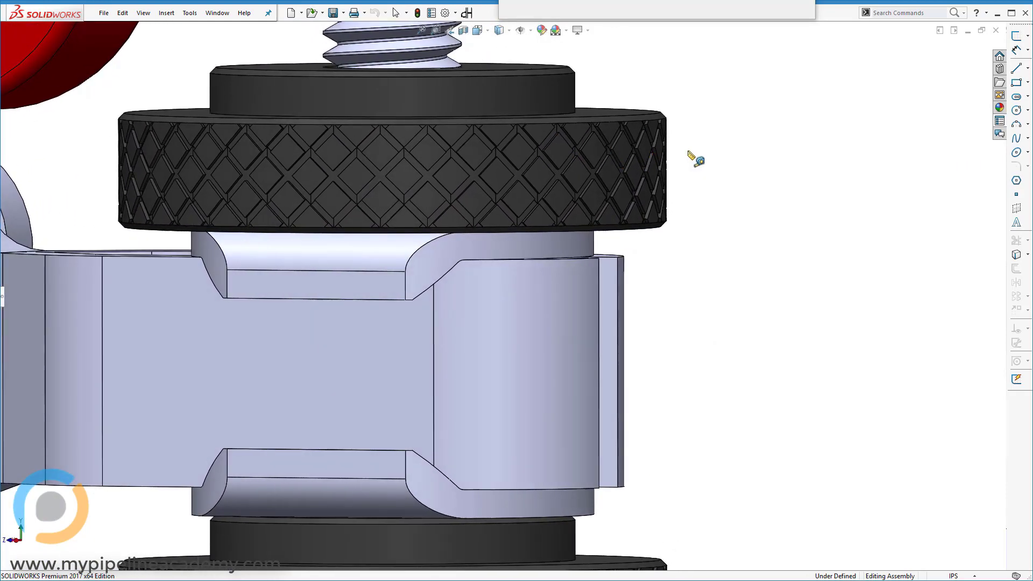
{"action": "mouse_move", "coordinate": [573, 174]}
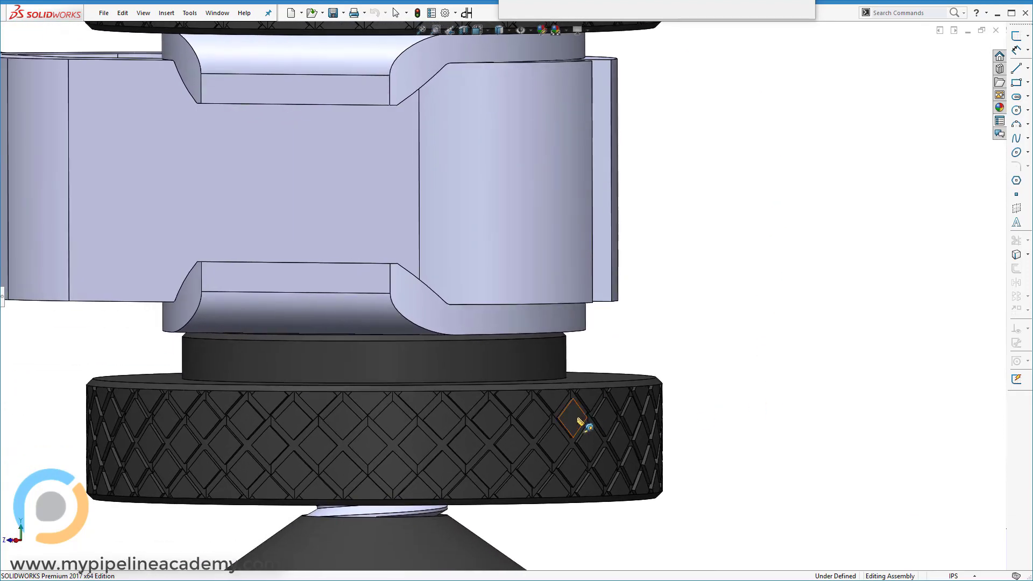
{"action": "mouse_move", "coordinate": [784, 267]}
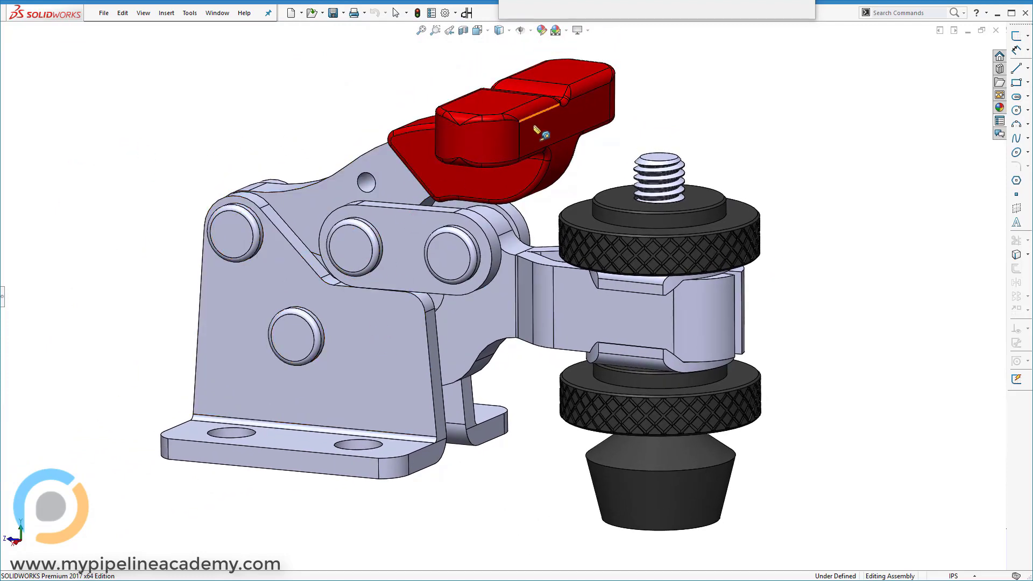
{"action": "mouse_move", "coordinate": [491, 139]}
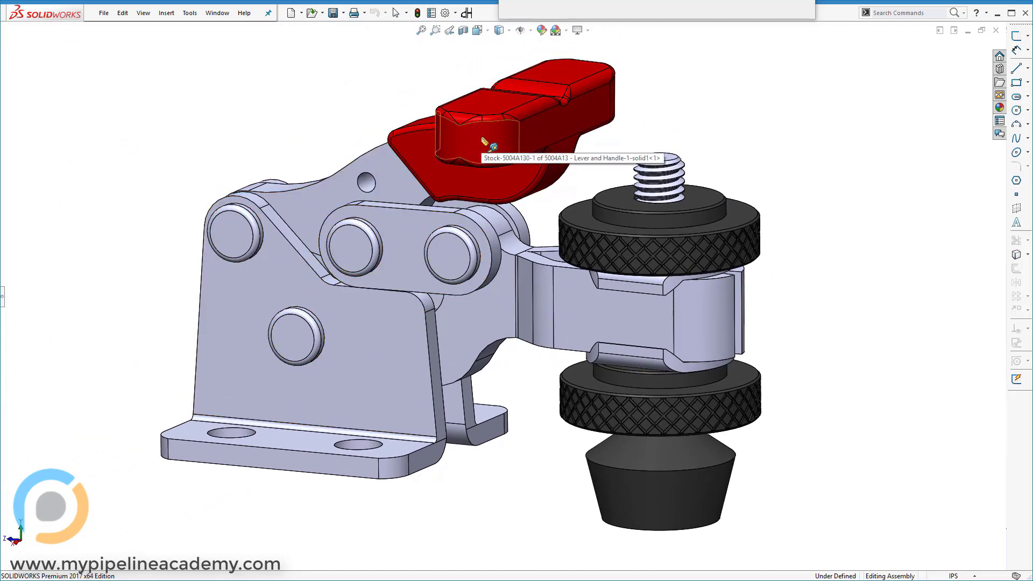
{"action": "left_click", "coordinate": [474, 154]}
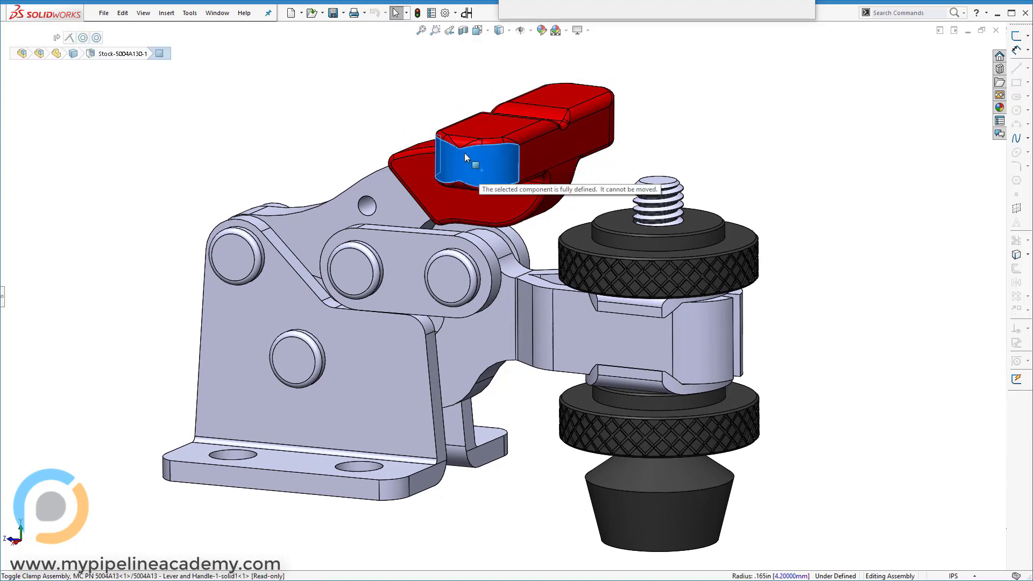
{"action": "mouse_move", "coordinate": [479, 170]}
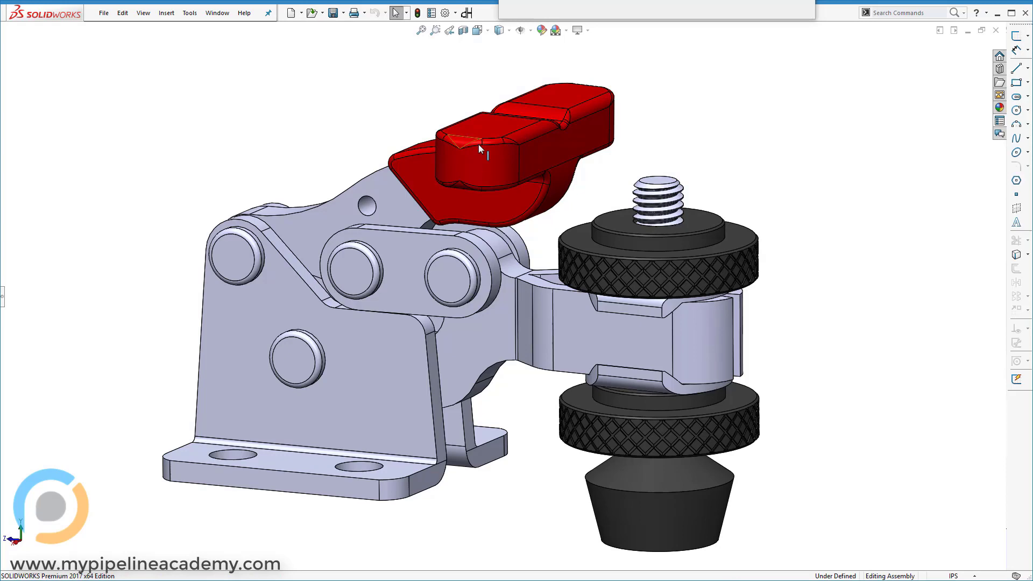
{"action": "mouse_move", "coordinate": [484, 158]}
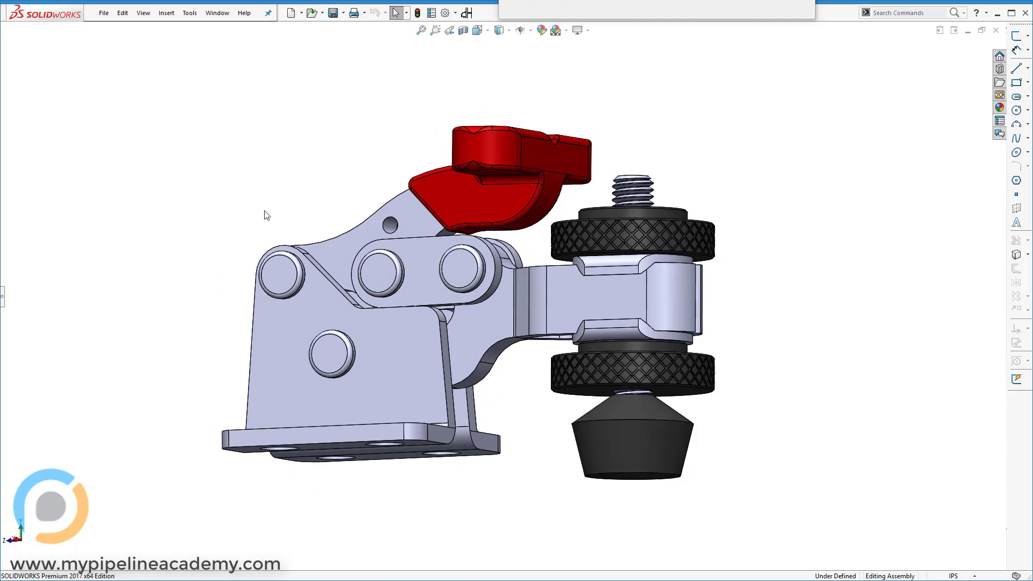
{"action": "mouse_move", "coordinate": [792, 190]}
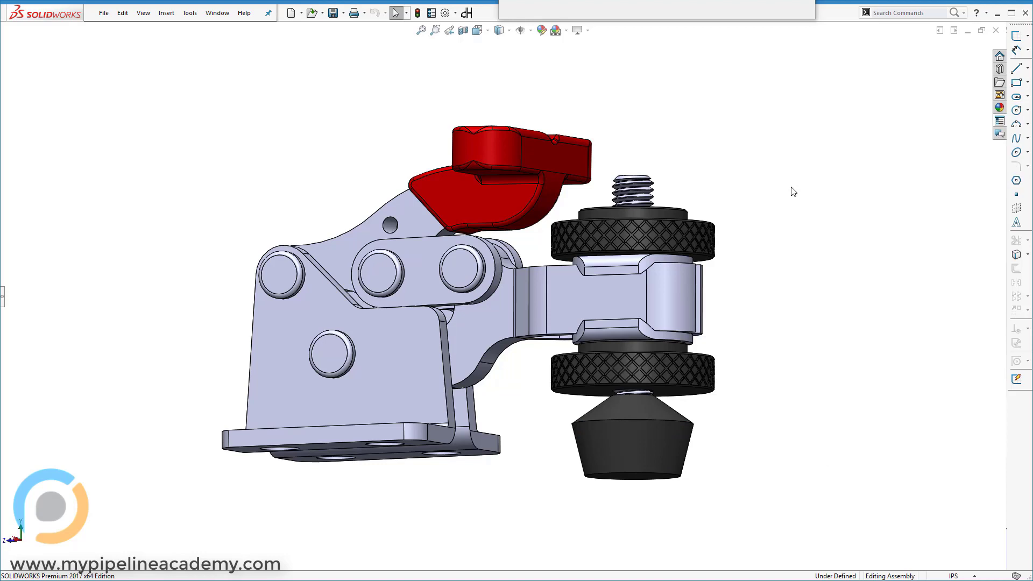
{"action": "mouse_move", "coordinate": [775, 186]}
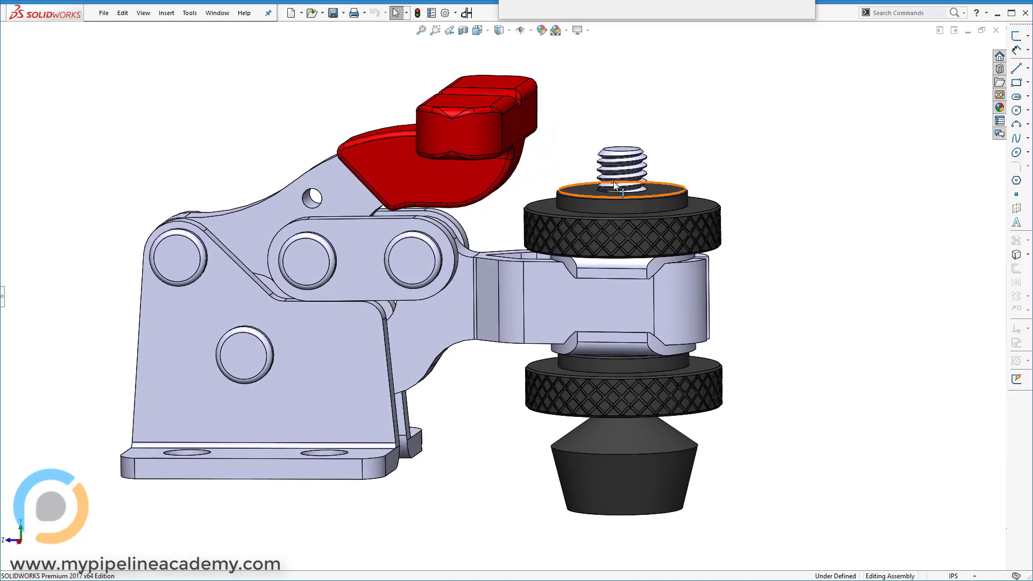
{"action": "mouse_move", "coordinate": [623, 450]}
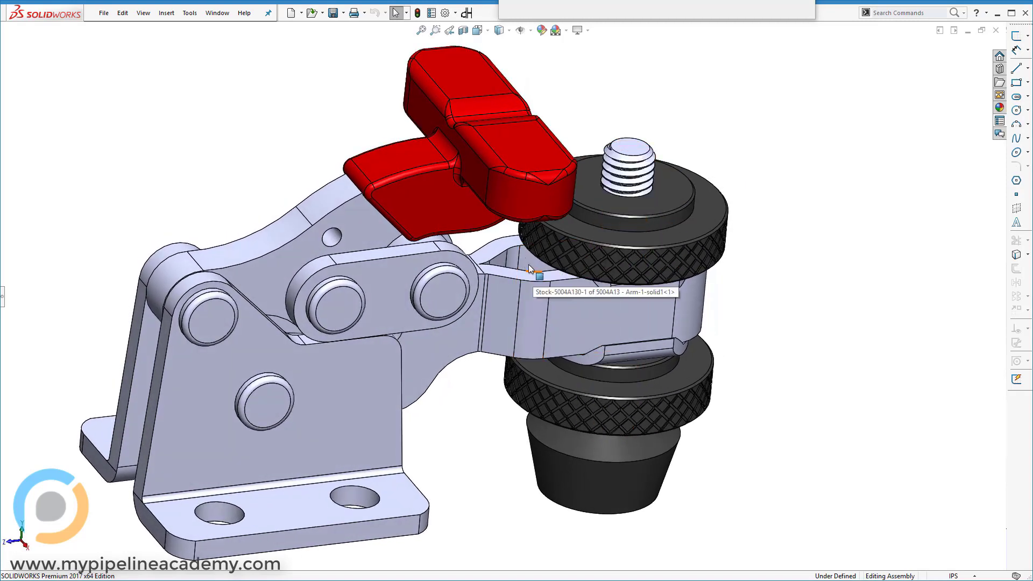
{"action": "mouse_move", "coordinate": [347, 226]}
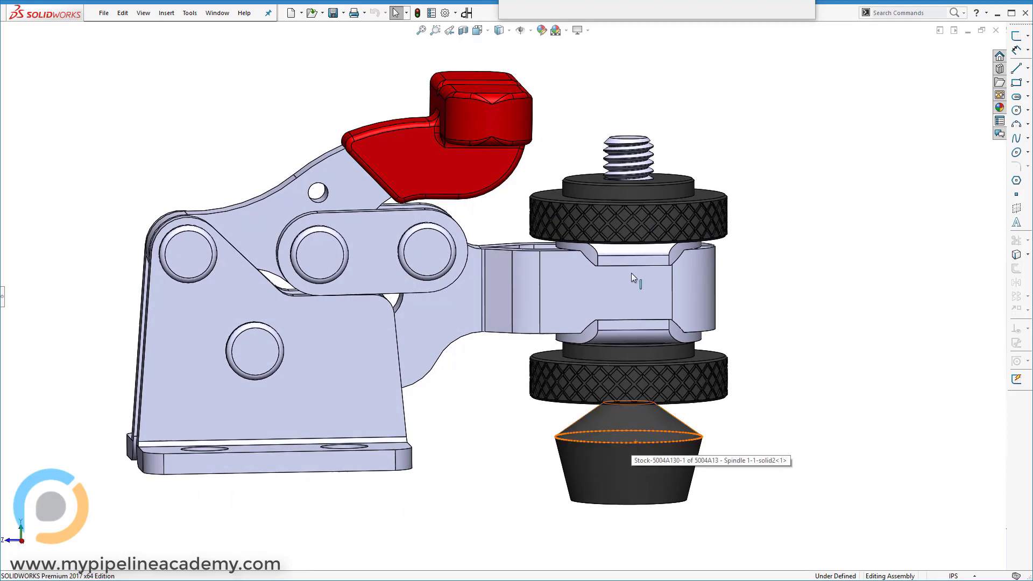
{"action": "mouse_move", "coordinate": [624, 448]}
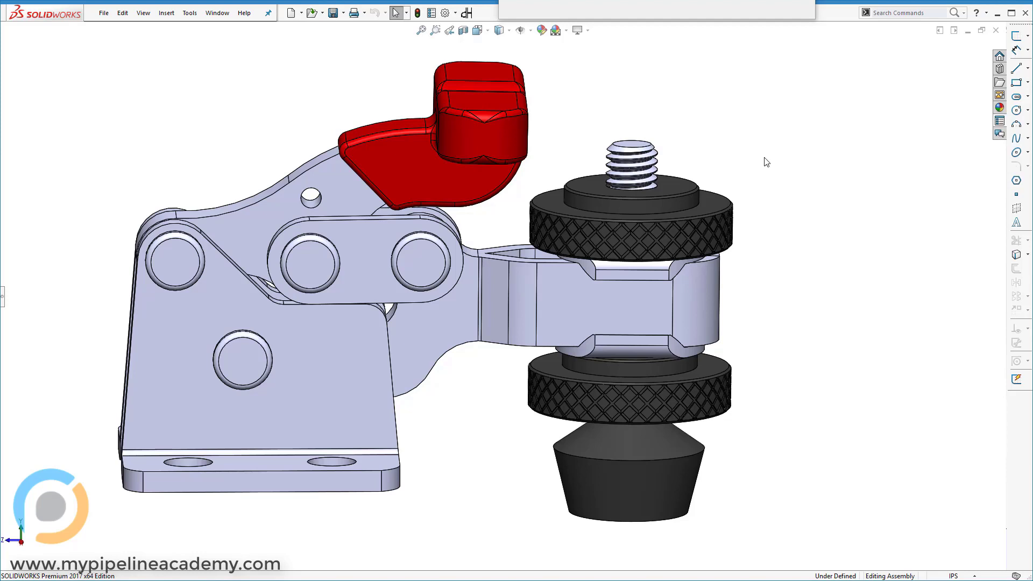
{"action": "mouse_move", "coordinate": [572, 205]}
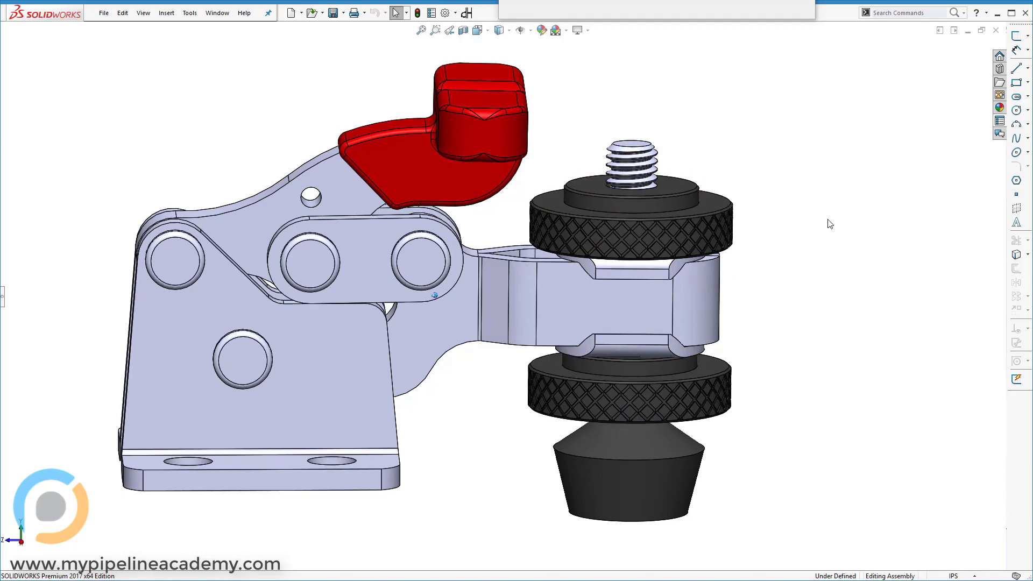
{"action": "mouse_move", "coordinate": [683, 312]}
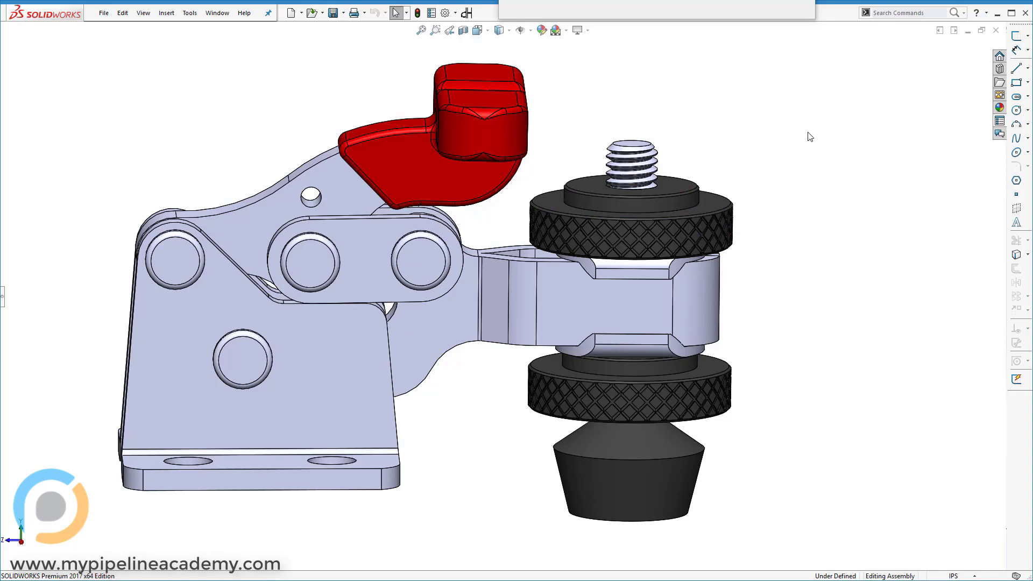
{"action": "mouse_move", "coordinate": [757, 174]}
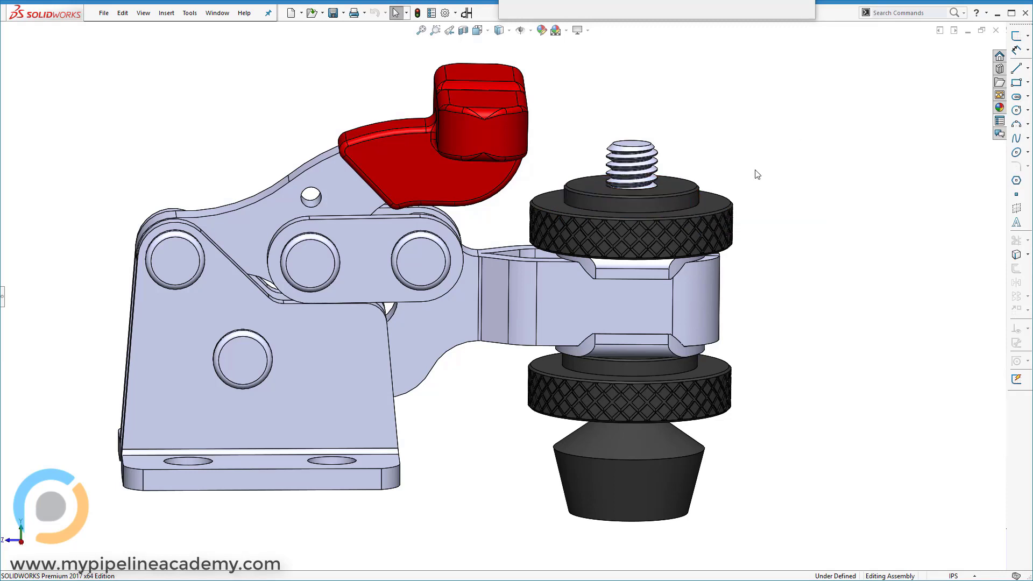
{"action": "mouse_move", "coordinate": [687, 197]}
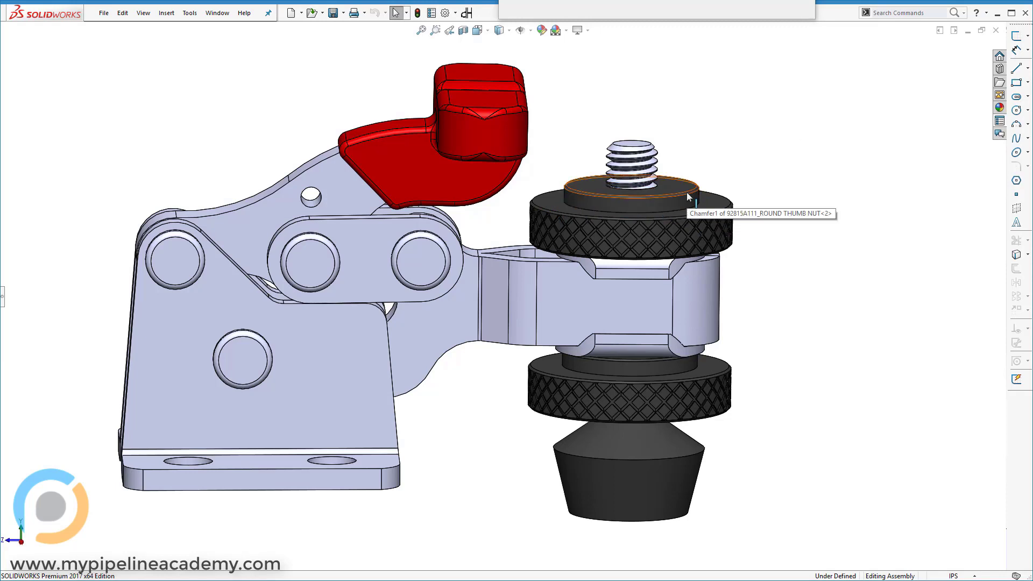
{"action": "mouse_move", "coordinate": [803, 161]}
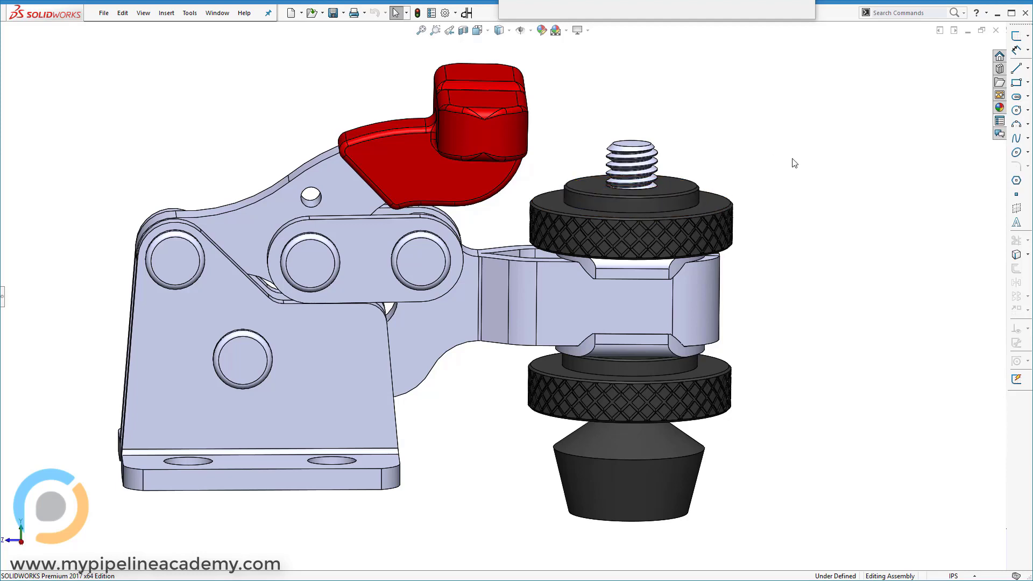
{"action": "mouse_move", "coordinate": [783, 179]}
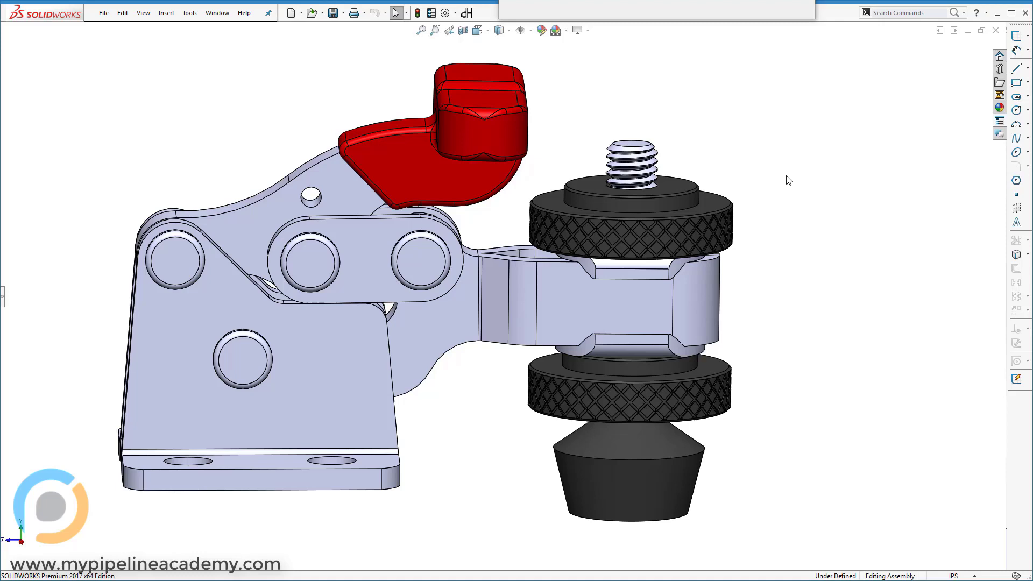
{"action": "mouse_move", "coordinate": [674, 188]}
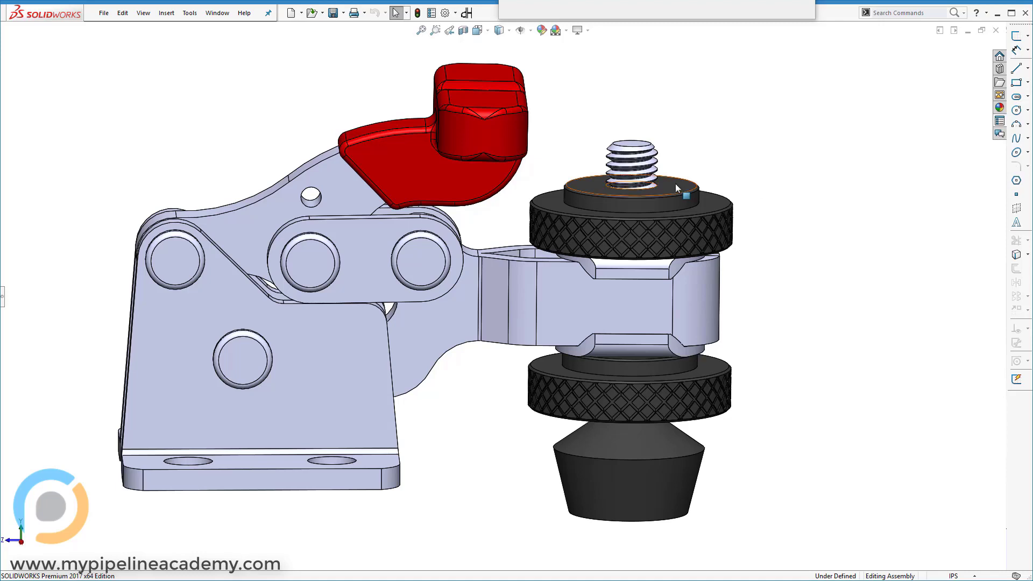
{"action": "mouse_move", "coordinate": [772, 147]}
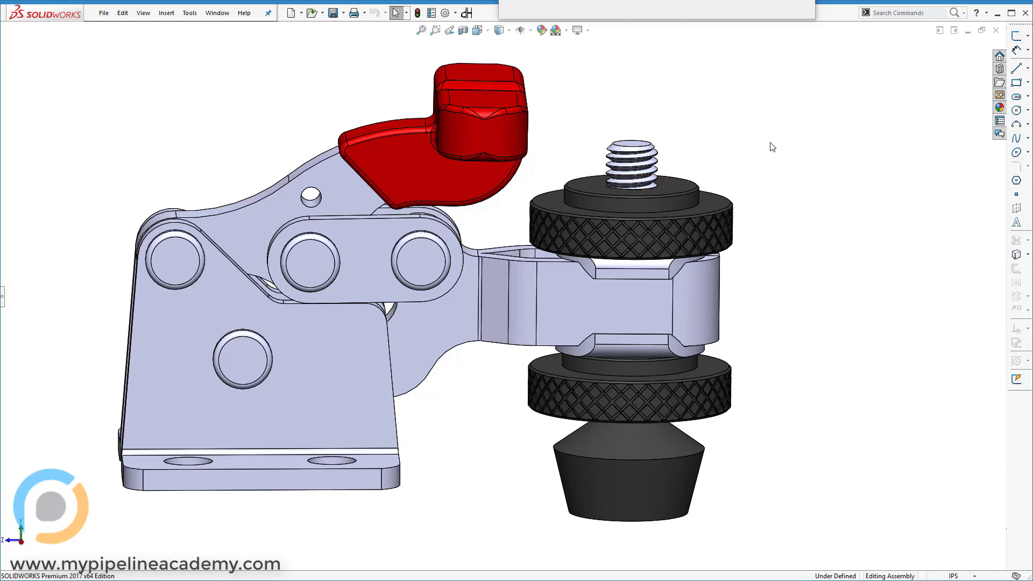
{"action": "mouse_move", "coordinate": [745, 349]}
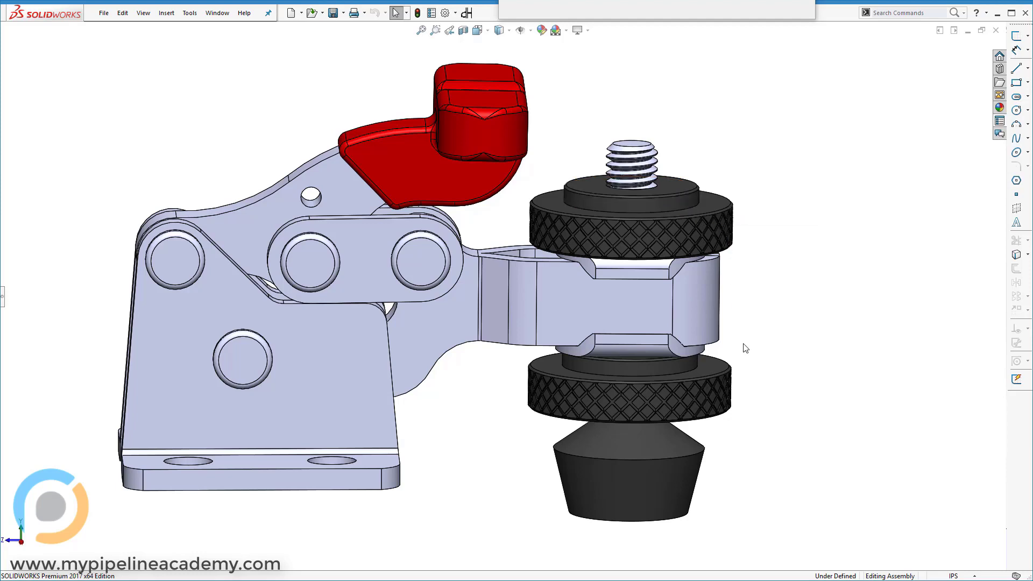
{"action": "mouse_move", "coordinate": [786, 306]}
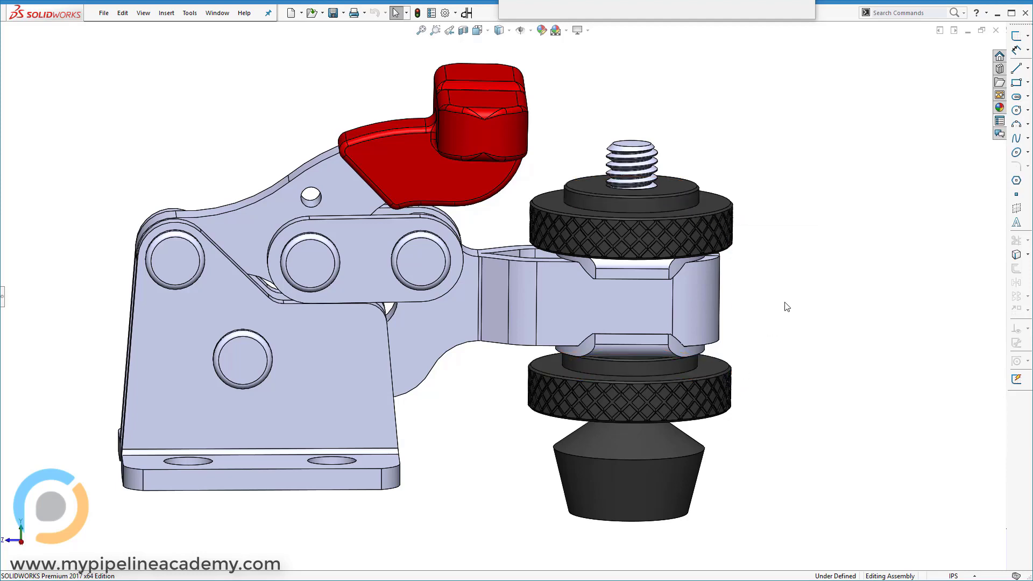
{"action": "mouse_move", "coordinate": [733, 212]}
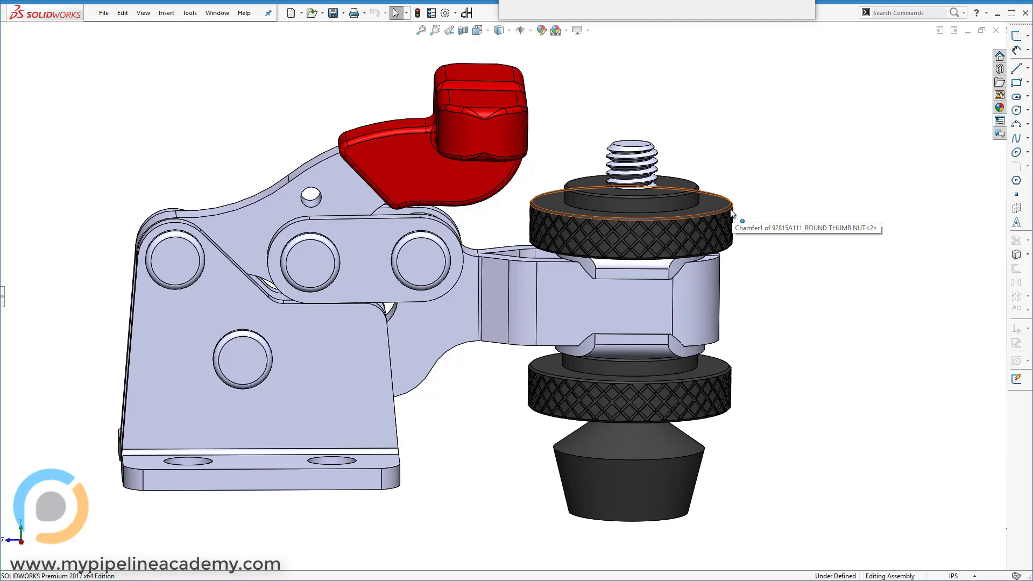
{"action": "mouse_move", "coordinate": [721, 211]}
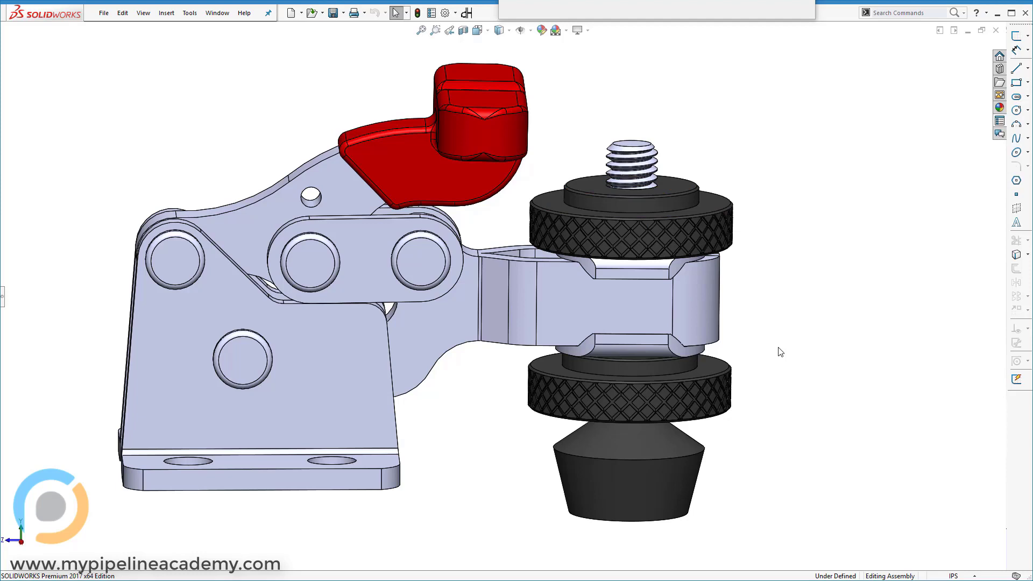
{"action": "mouse_move", "coordinate": [773, 360]}
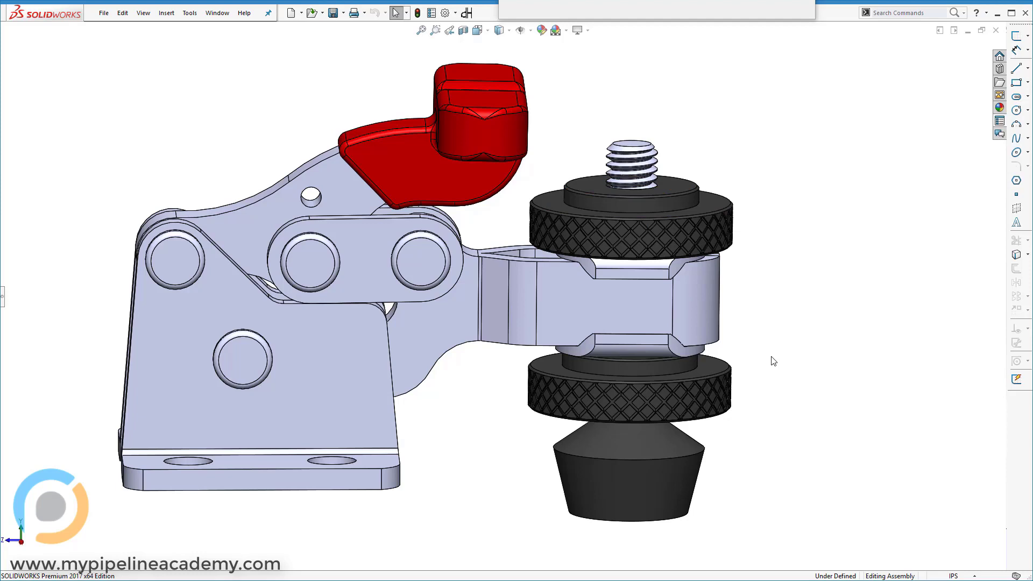